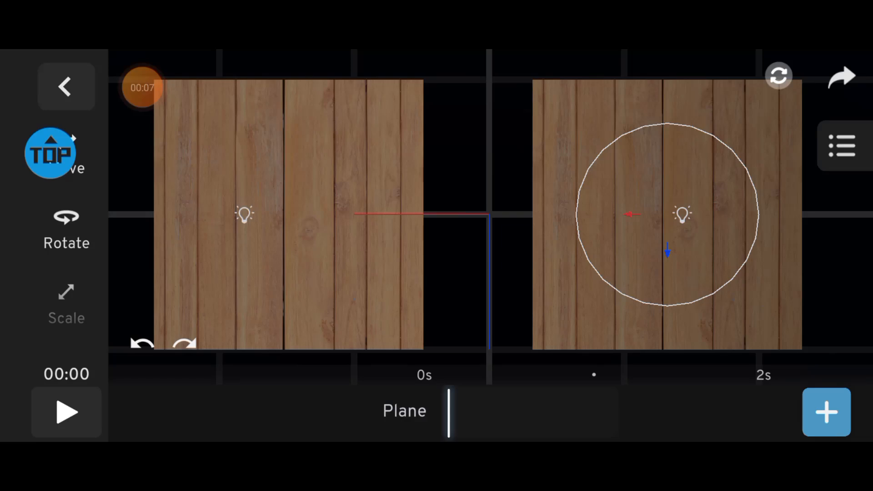
Select the white plane and bring up its default Material panel
click(779, 76)
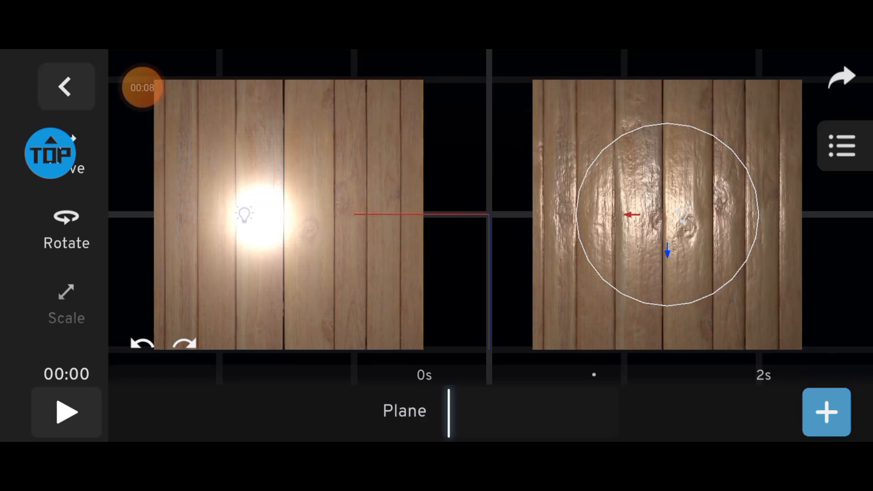
click(65, 86)
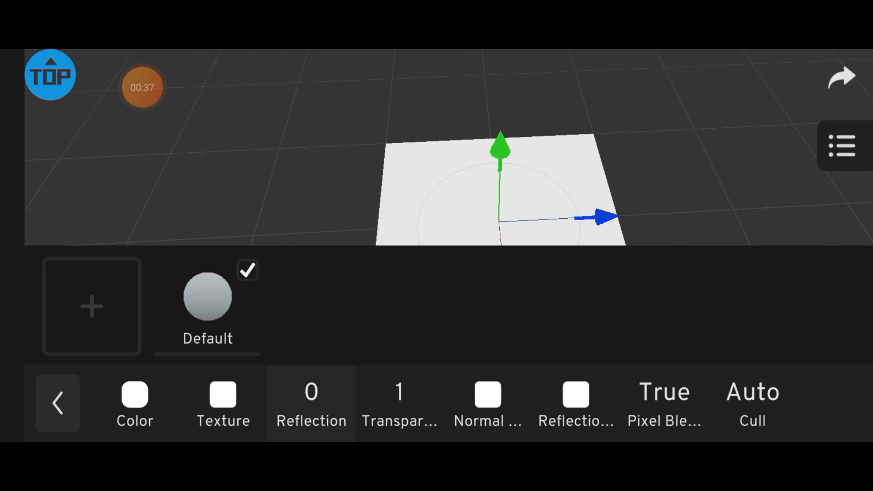
Create a new material on the plane with a reflection preset and Reflection 0.41
click(207, 296)
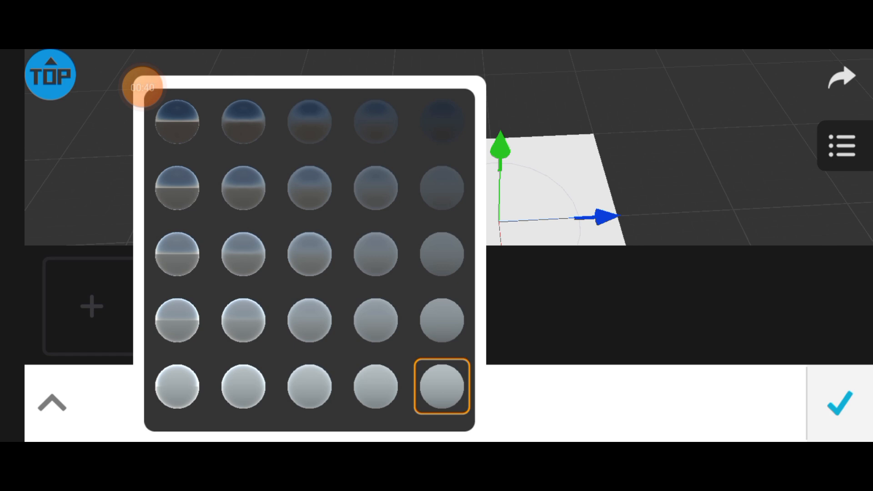
click(442, 386)
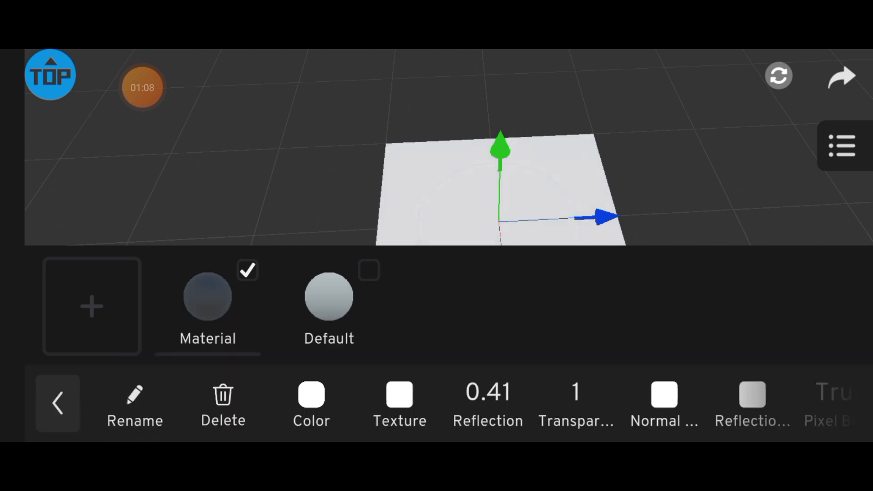
click(135, 404)
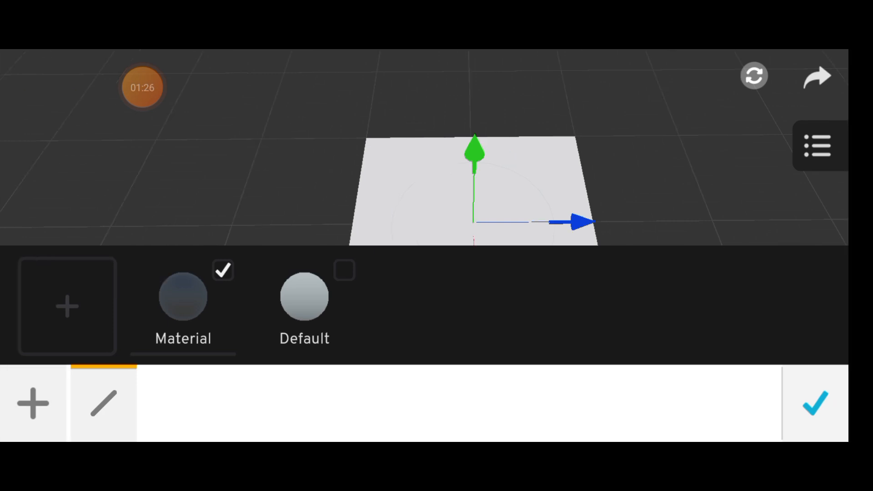
Apply the wood plank texture, set smoothness 0.69 and specular 0.15, and add a light at time 19.32
click(67, 305)
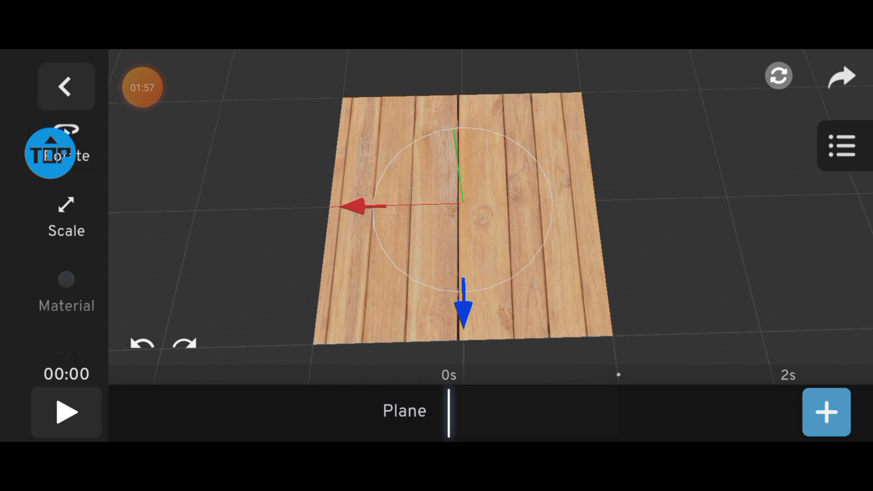
click(67, 290)
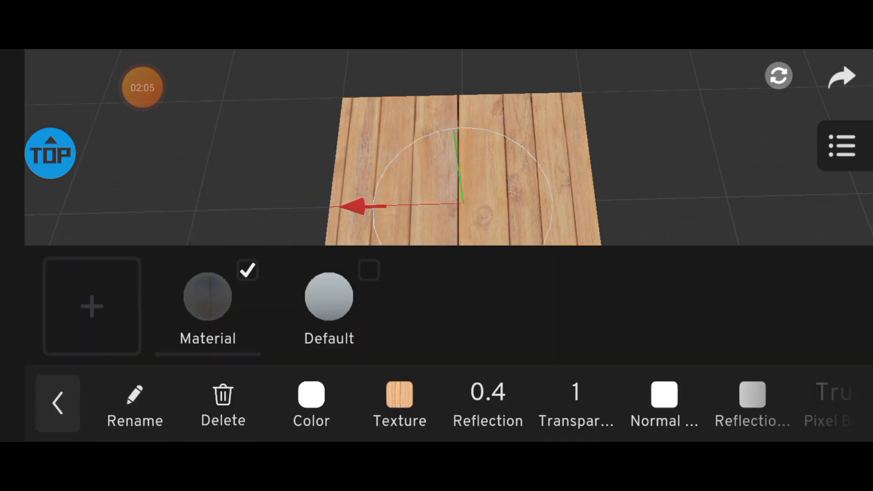
click(57, 403)
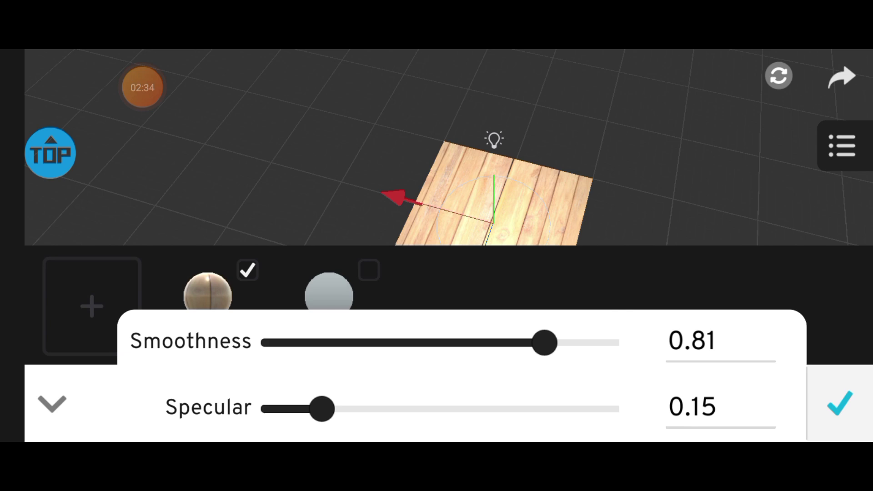
click(840, 405)
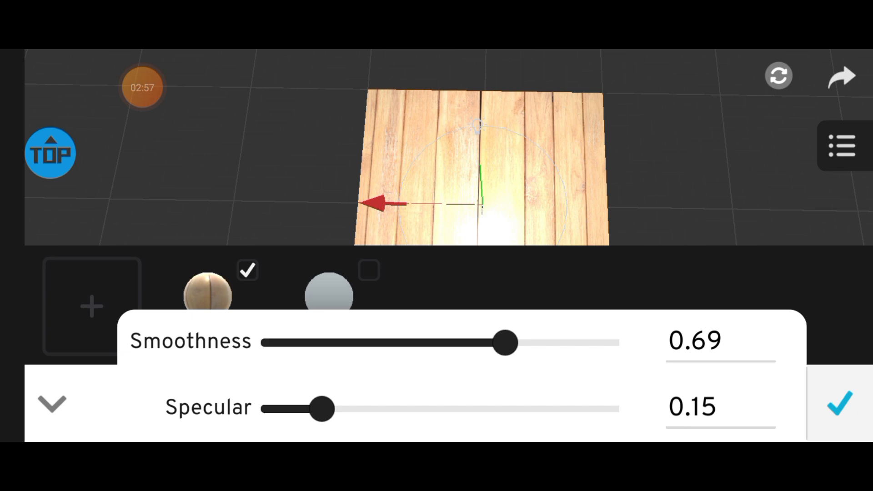
click(842, 404)
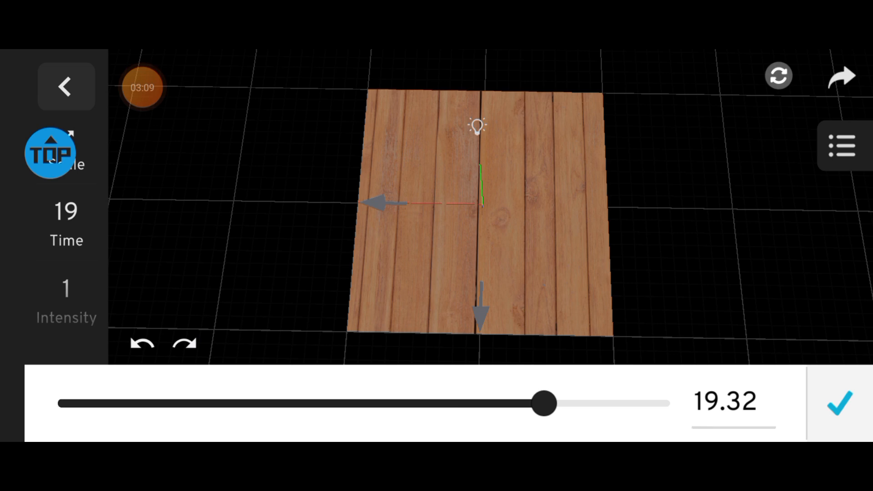
Confirm the light so the wood material's map slot can be reopened
click(841, 404)
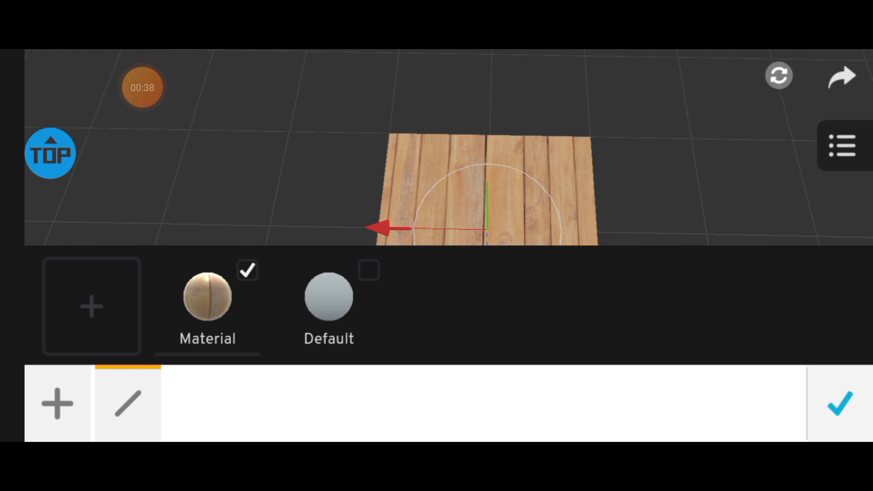
Reopen the wood material's Smoothness and Specular sliders for the plane
click(207, 297)
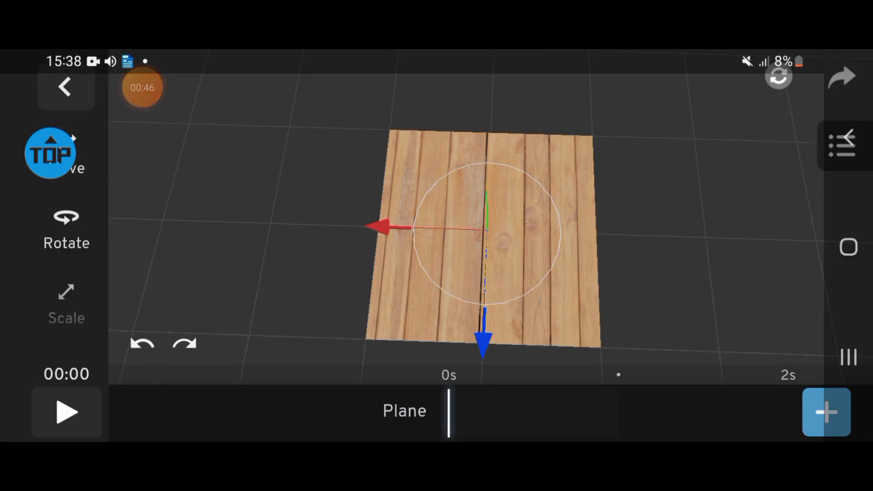
click(847, 143)
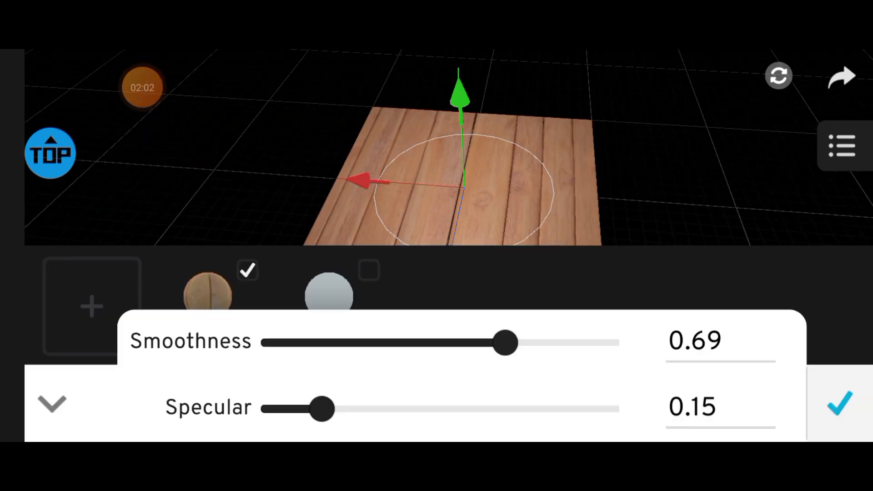
Raise smoothness to 0.77 with specular 0.10 for a glossy wood finish and confirm
drag(446, 139, 456, 84)
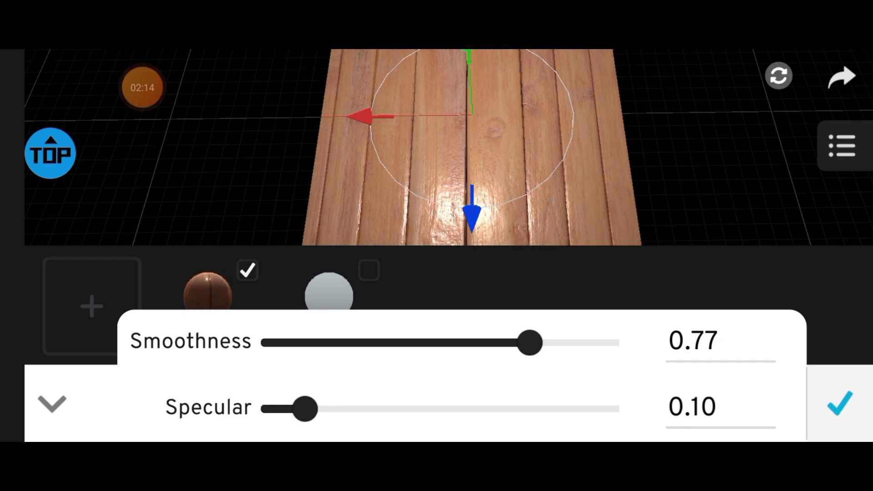
click(840, 406)
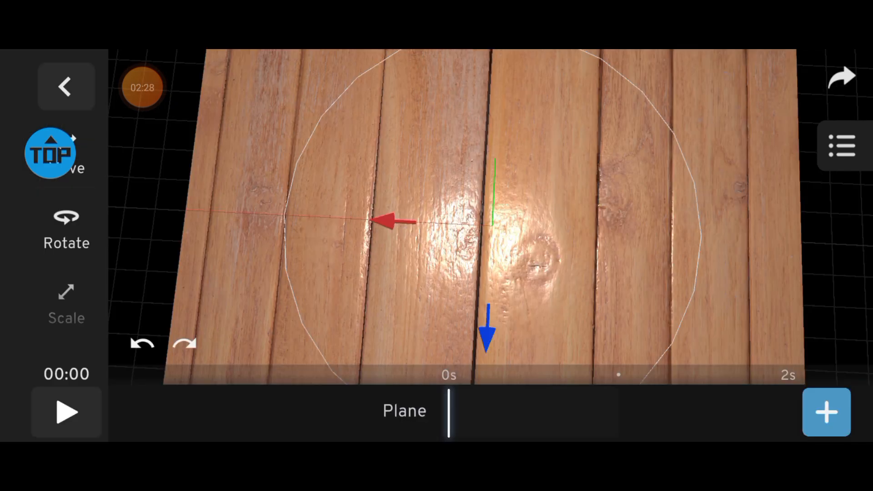